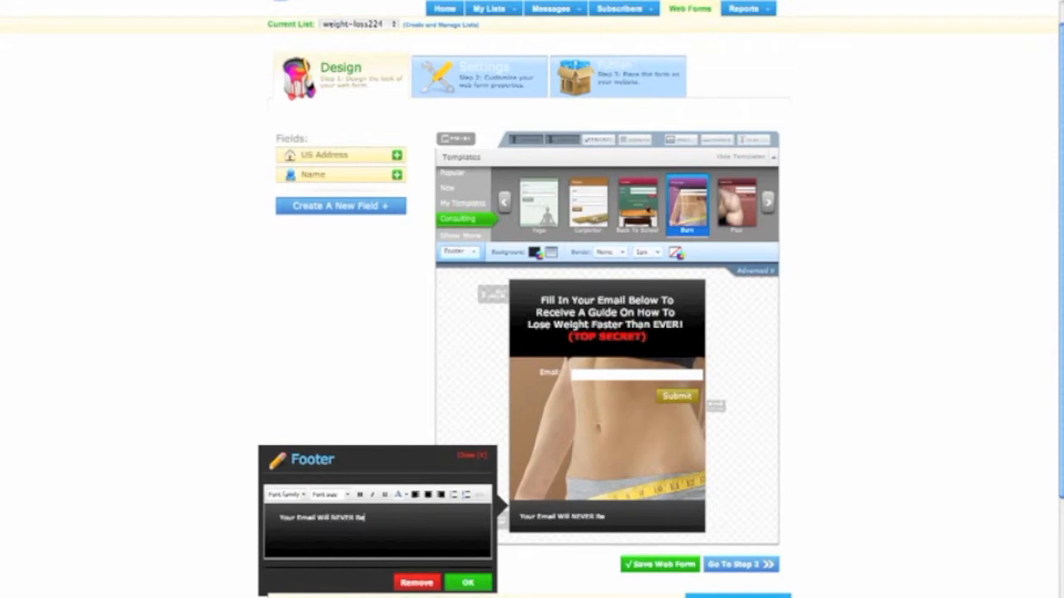
Finish the footer text with "Shared!" so it reads "Your Email Will NEVER Be Shared!" and apply it
type("Shared!")
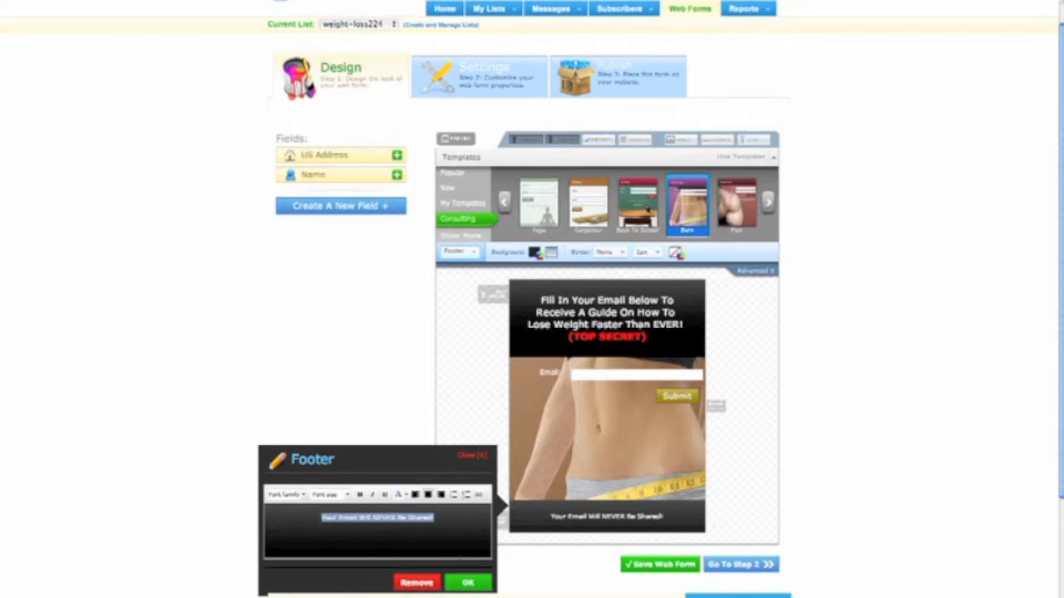
left_click(467, 582)
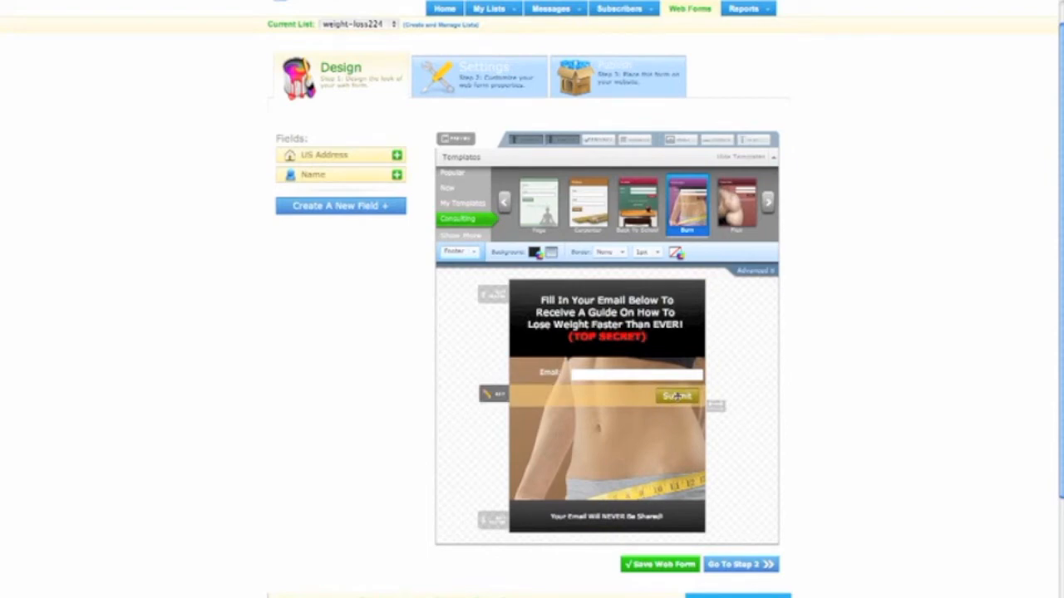
Relabel the submit button "Email Me The Guide!" and colour it red
left_click(676, 395)
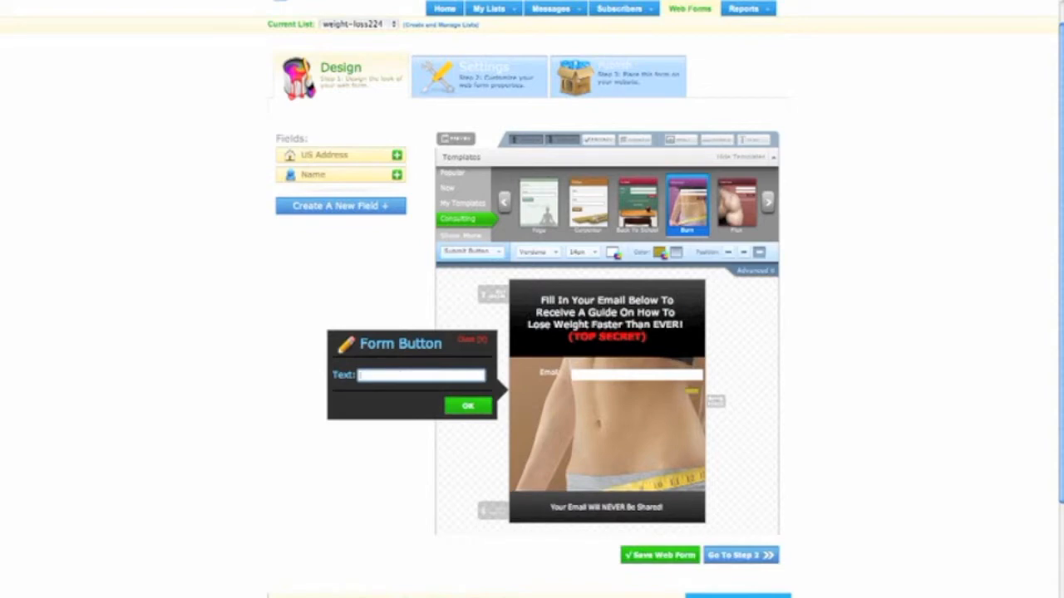
type("Email Me The Guide!")
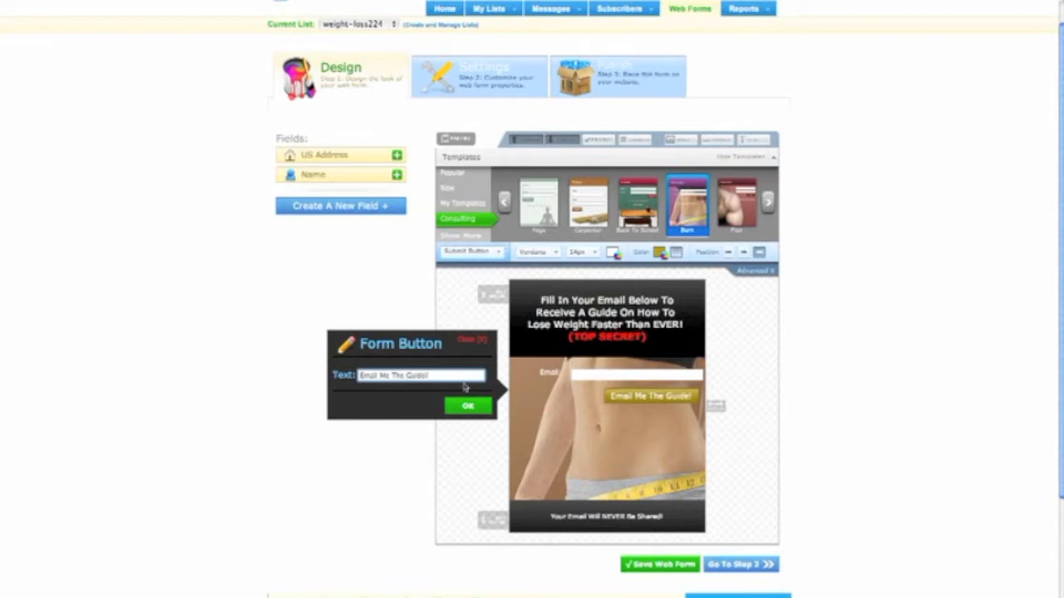
left_click(423, 376)
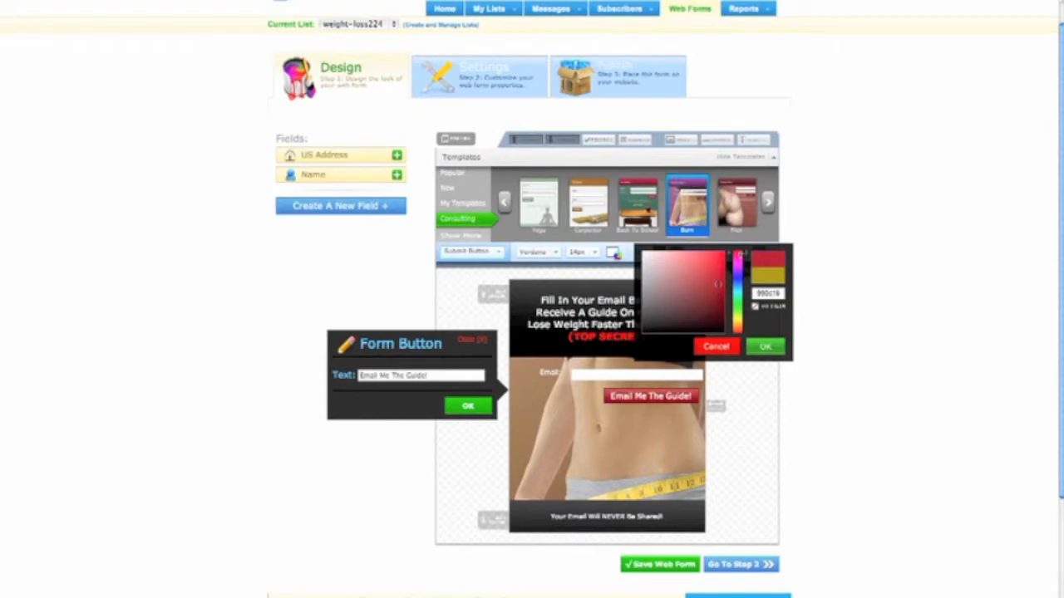
left_click(715, 347)
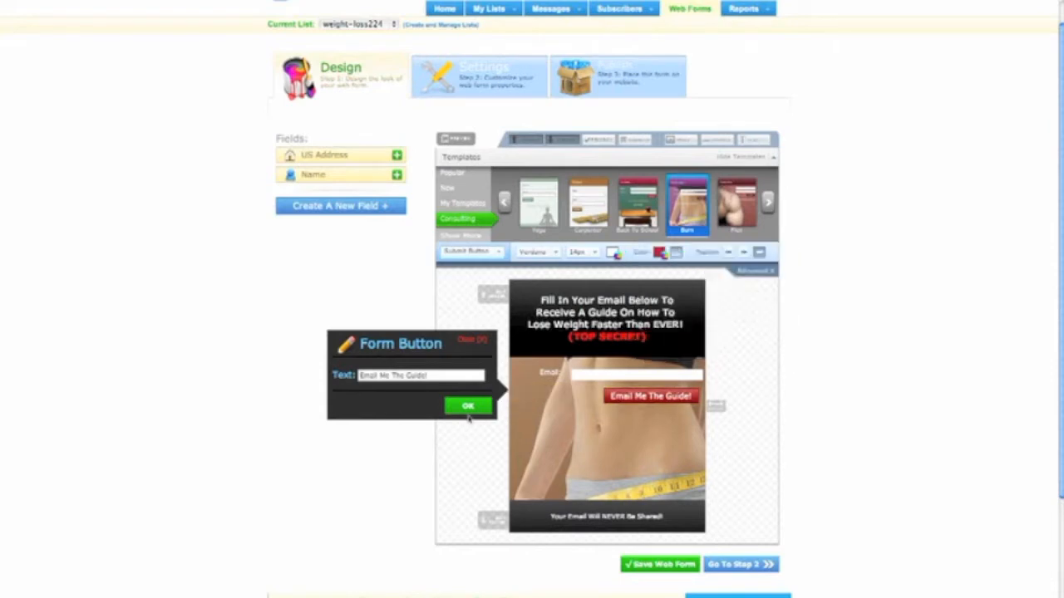
left_click(467, 405)
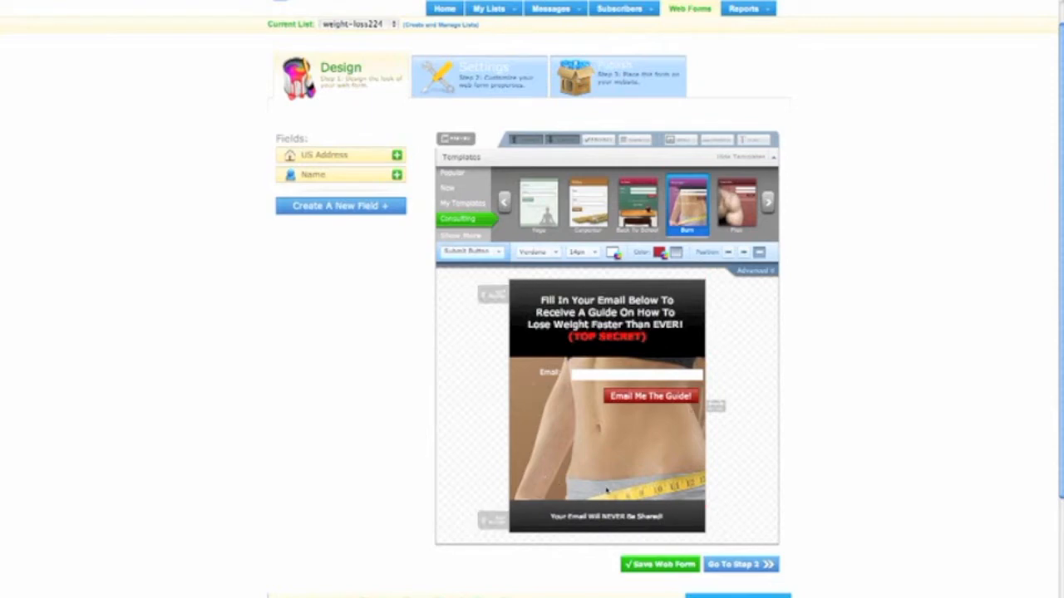
mouse_move(604, 488)
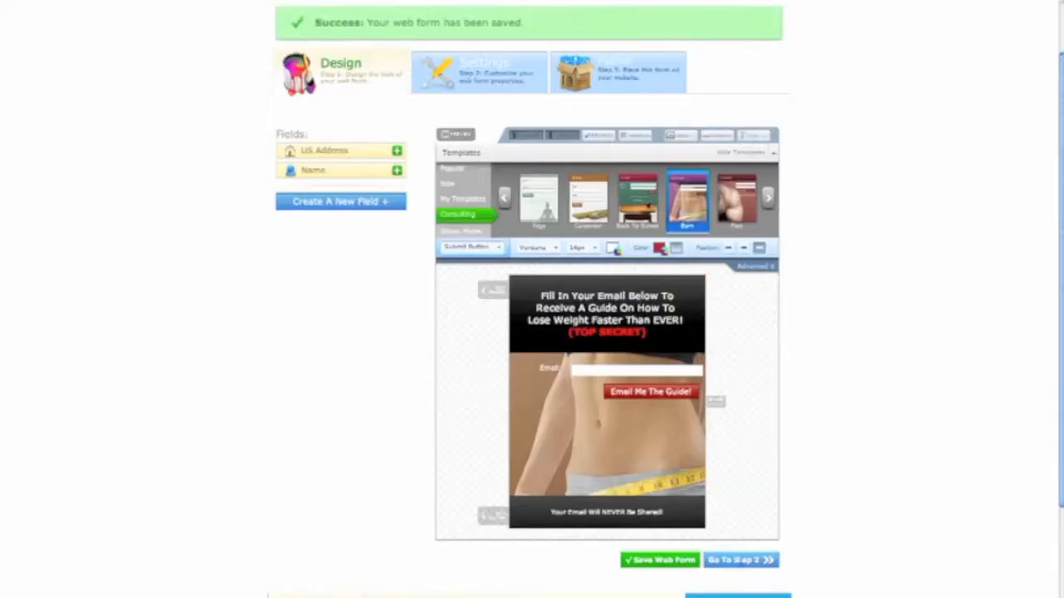
Continue from the saved form design to the Basic Settings step
left_click(479, 70)
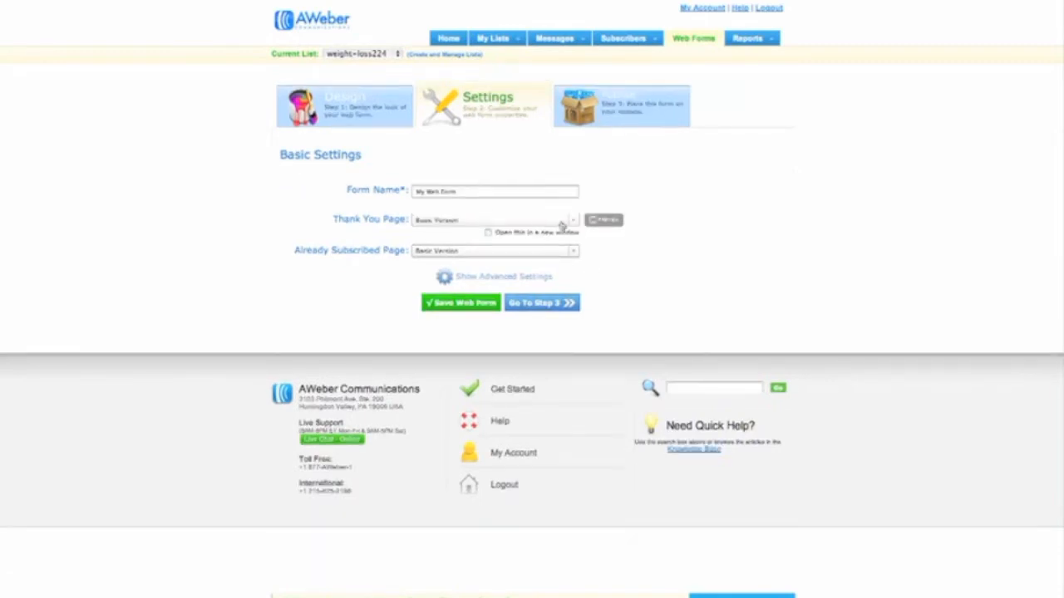
Choose a thank-you page option from the Basic Settings dropdown
left_click(495, 219)
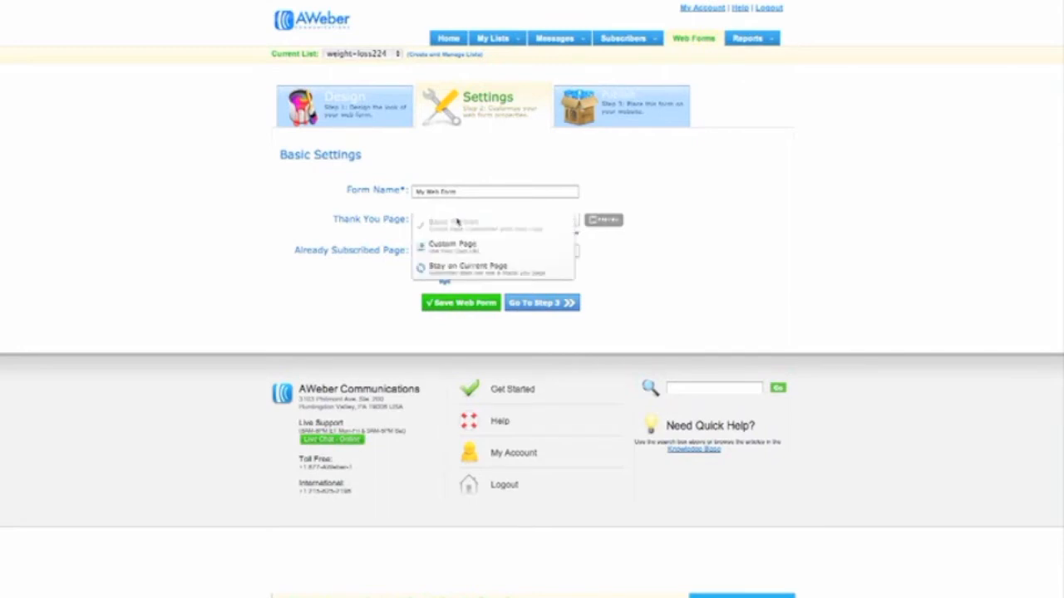
left_click(452, 221)
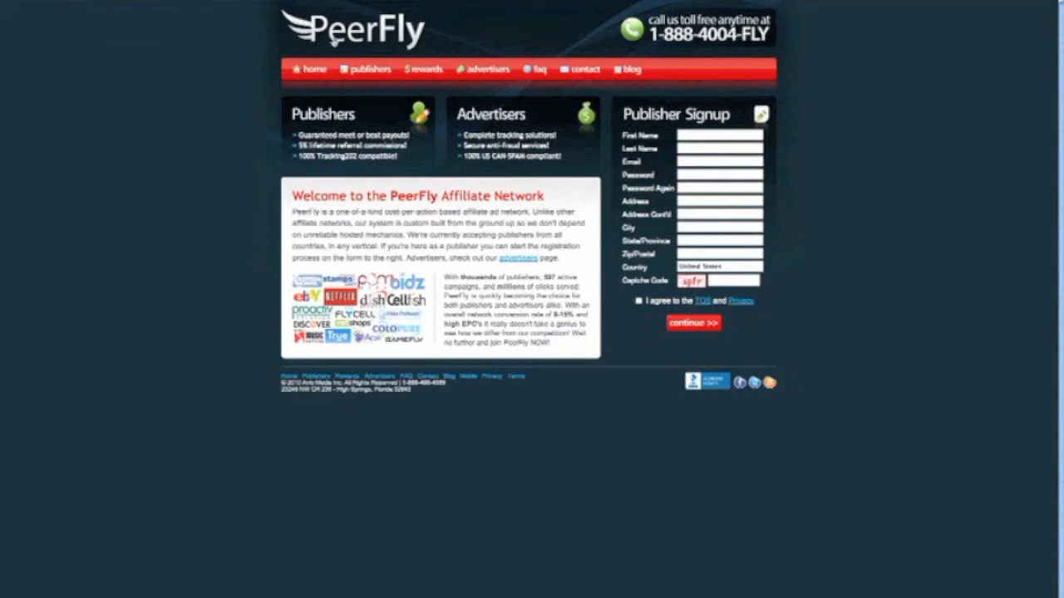
mouse_move(136, 10)
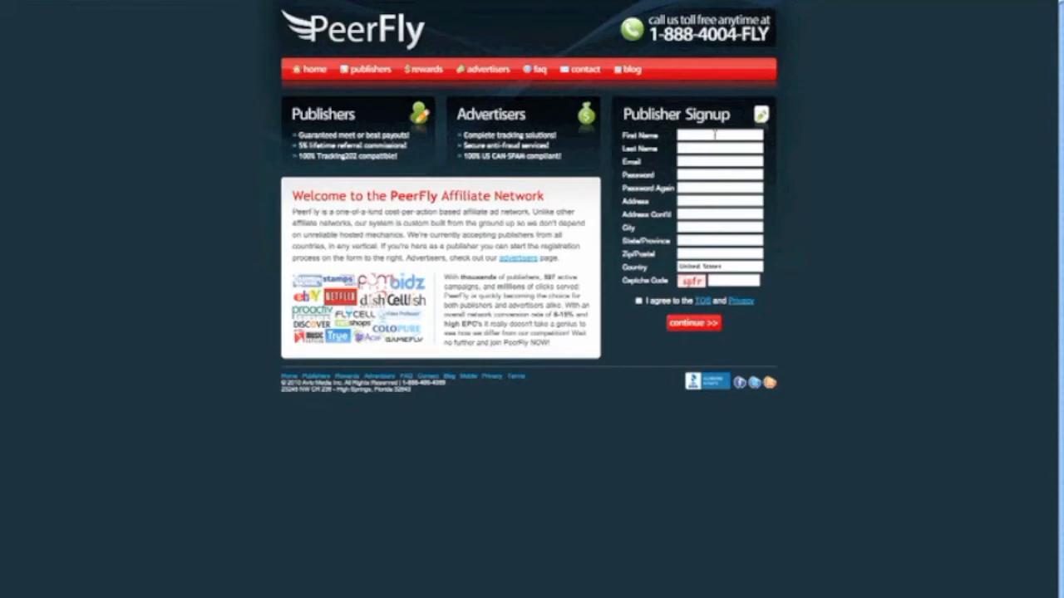
mouse_move(236, 87)
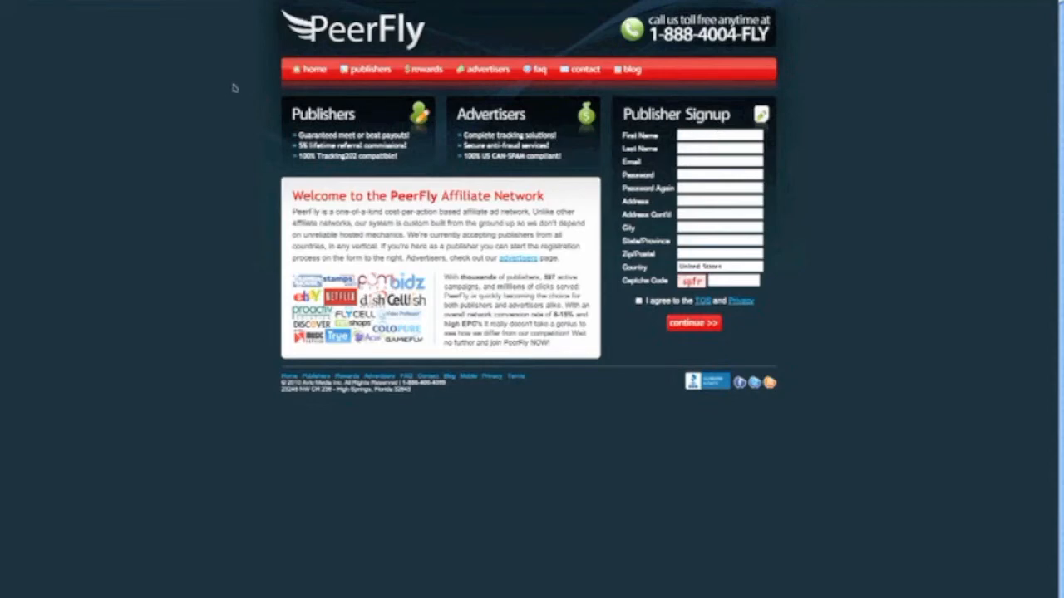
mouse_move(236, 86)
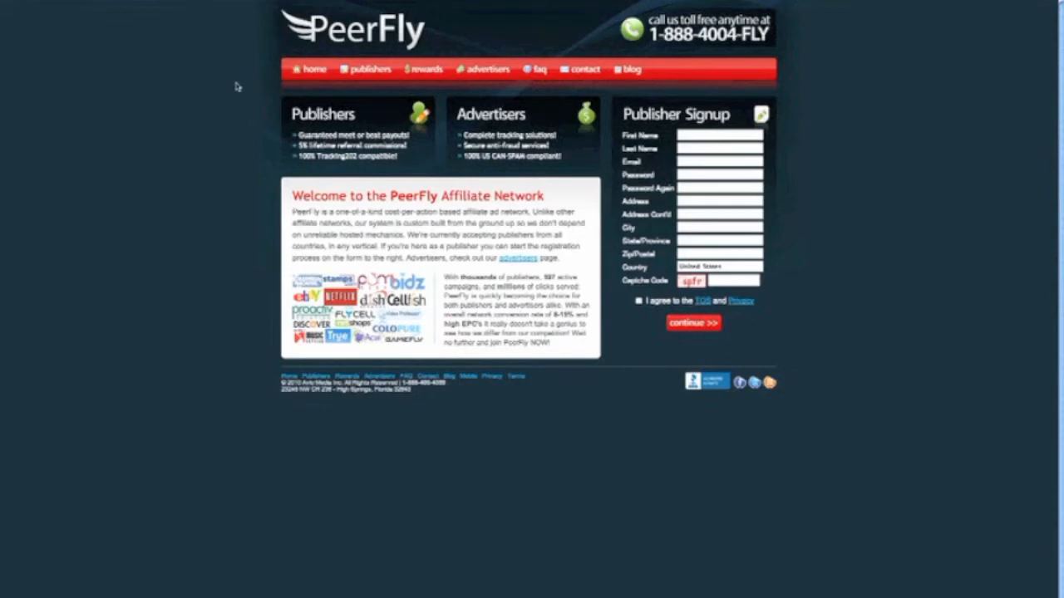
mouse_move(259, 43)
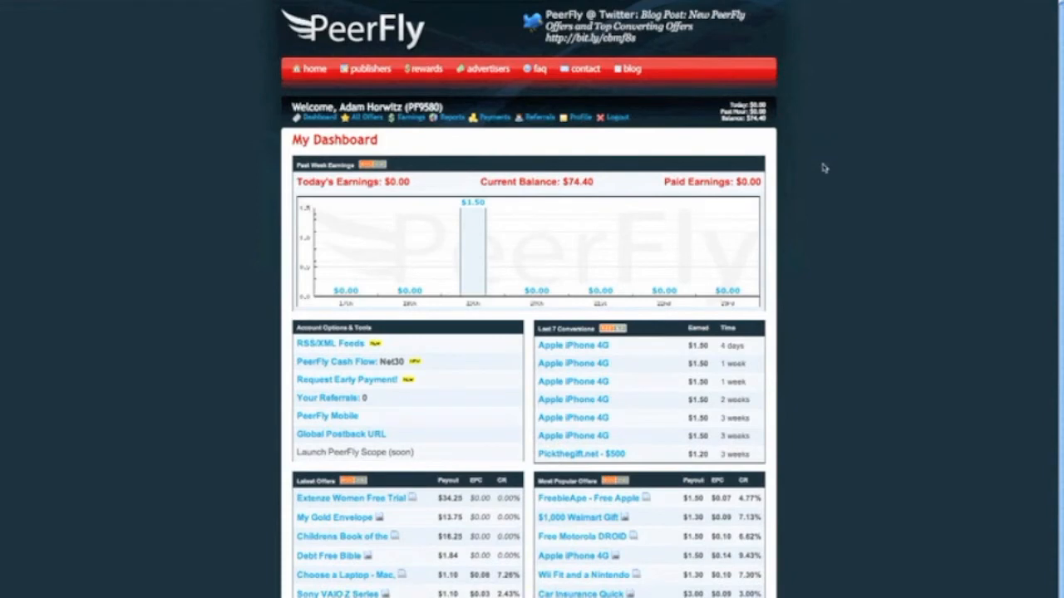
Show PeerFly's All Offers list with payout, EPC and conversion figures
left_click(365, 116)
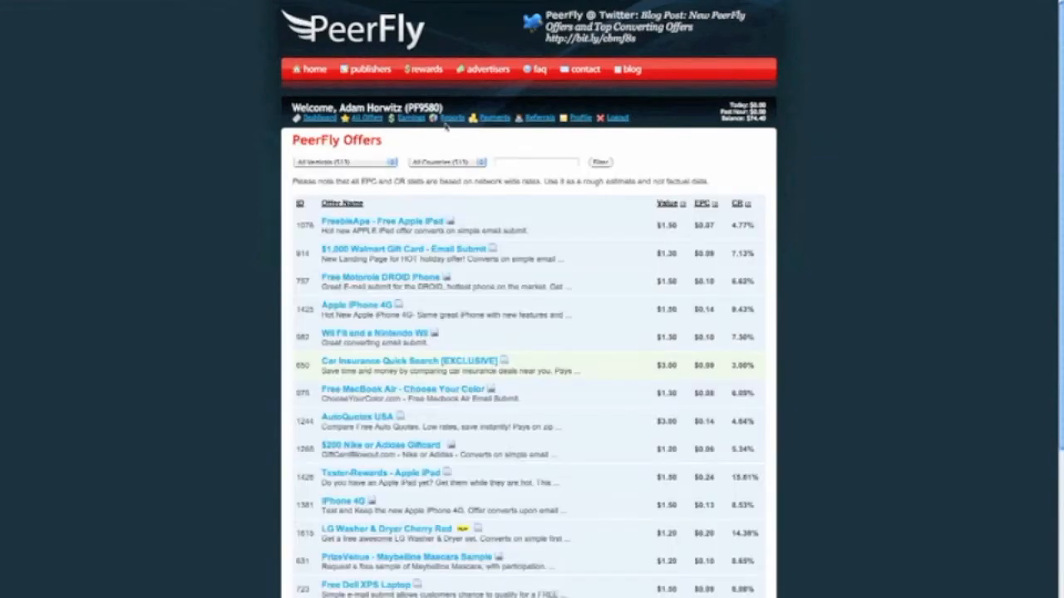
mouse_move(236, 243)
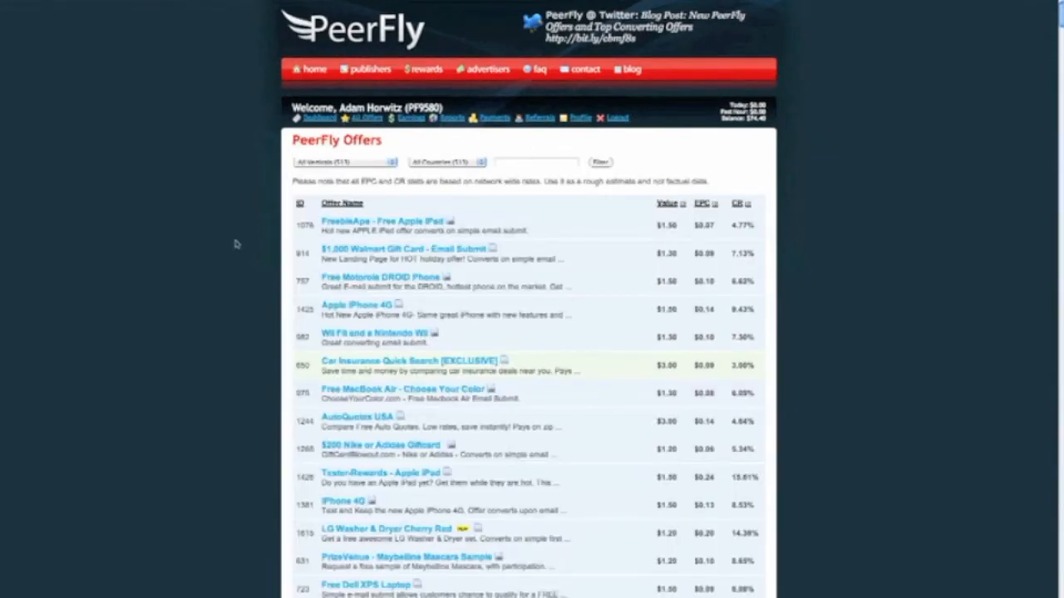
scroll("down", 3)
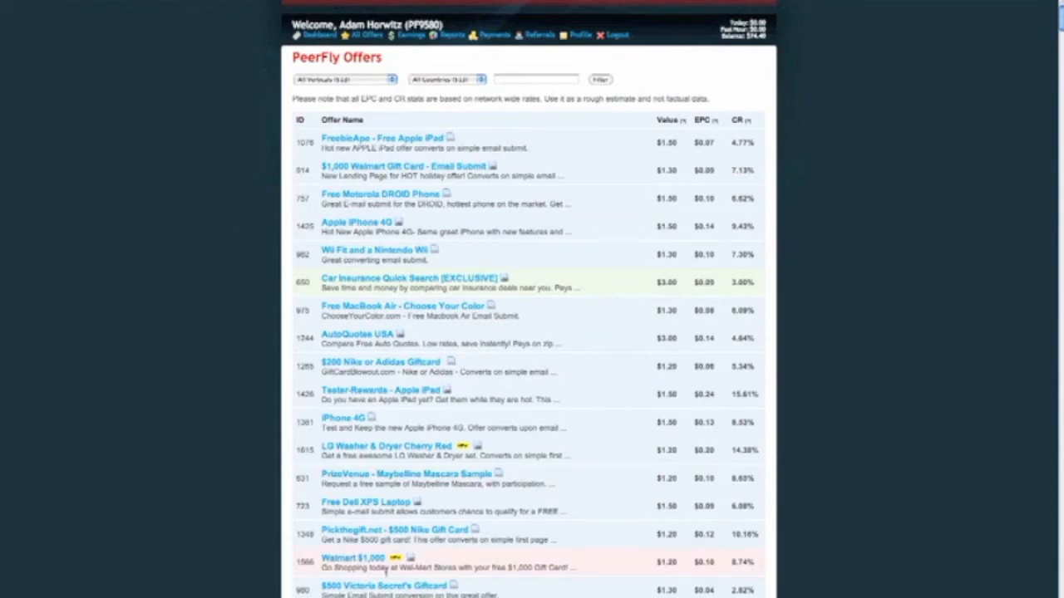
left_click(380, 592)
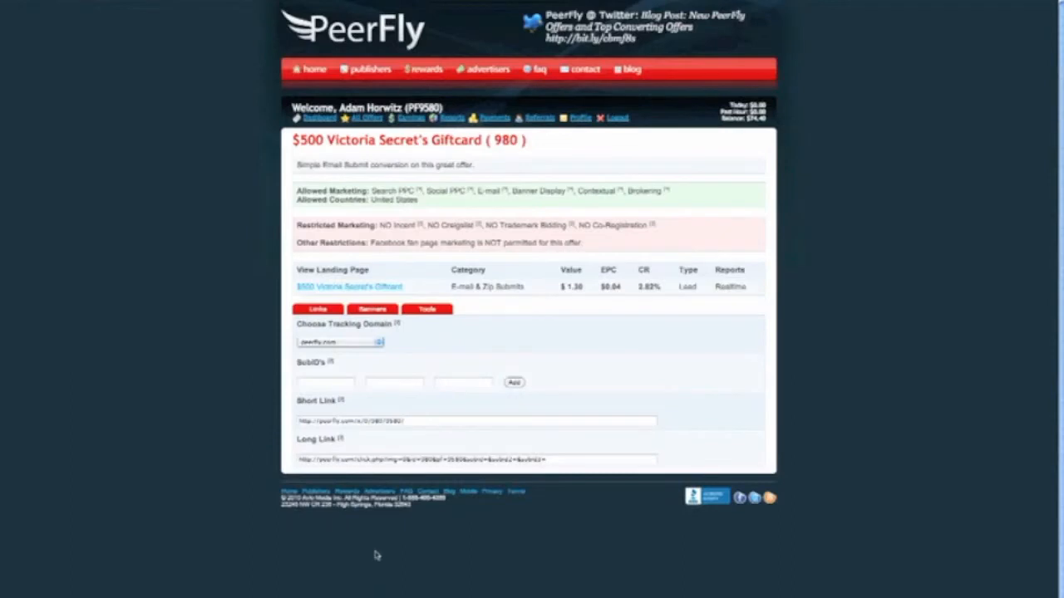
mouse_move(328, 153)
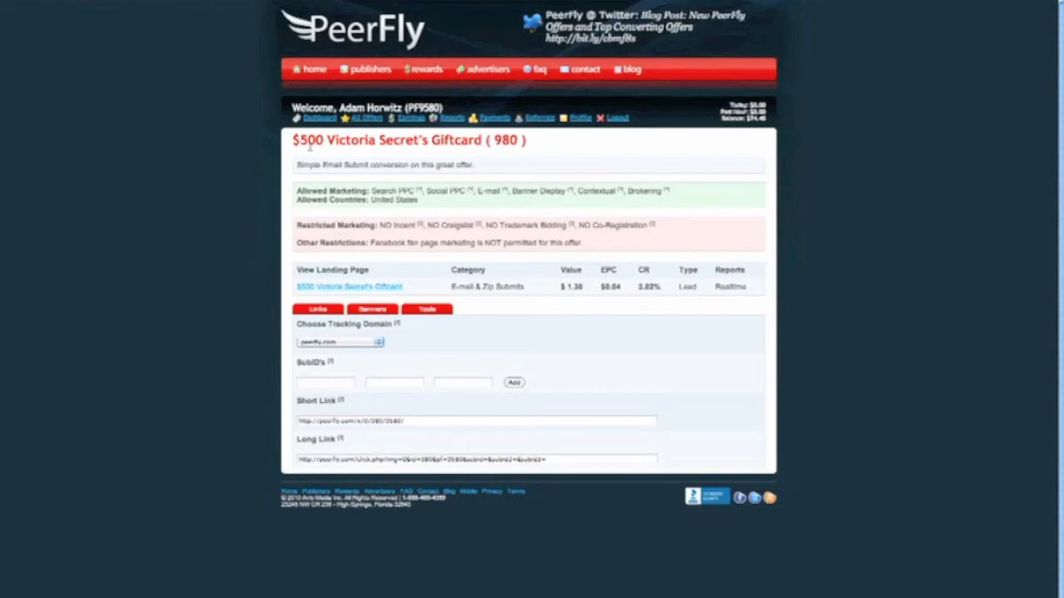
mouse_move(358, 147)
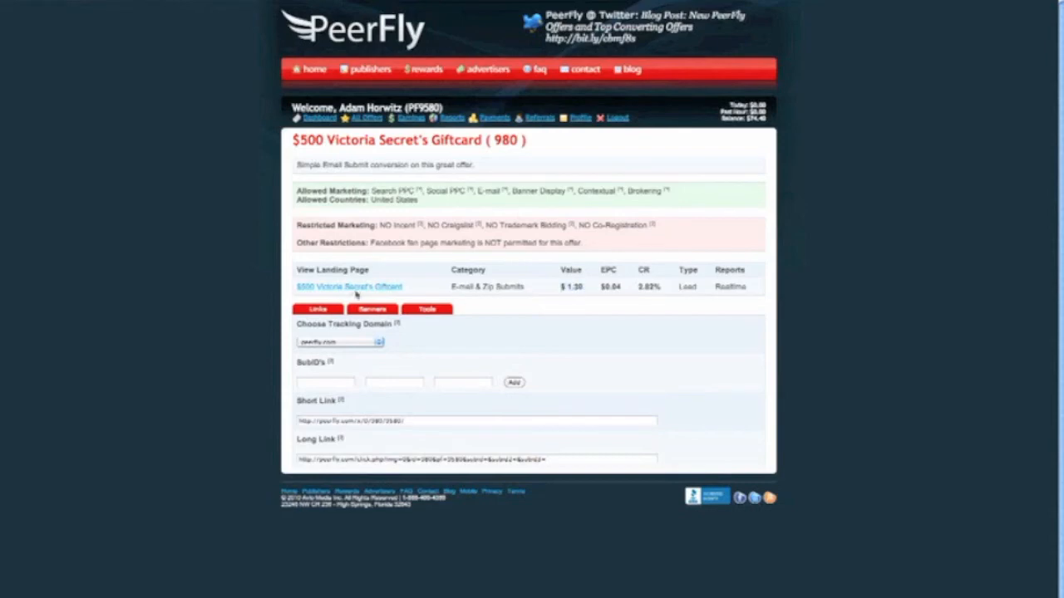
left_click(349, 285)
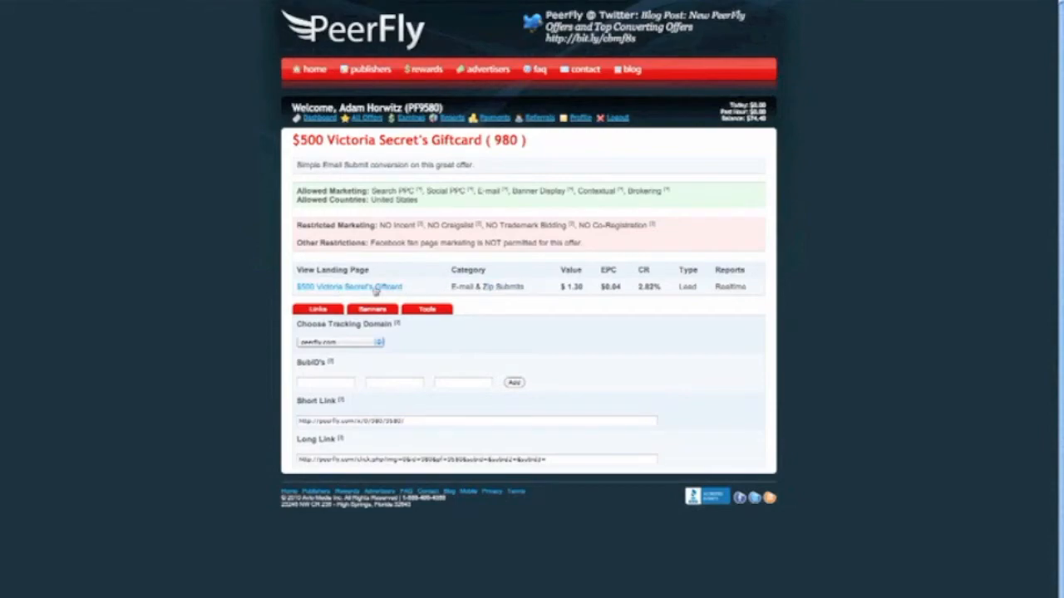
left_click(348, 285)
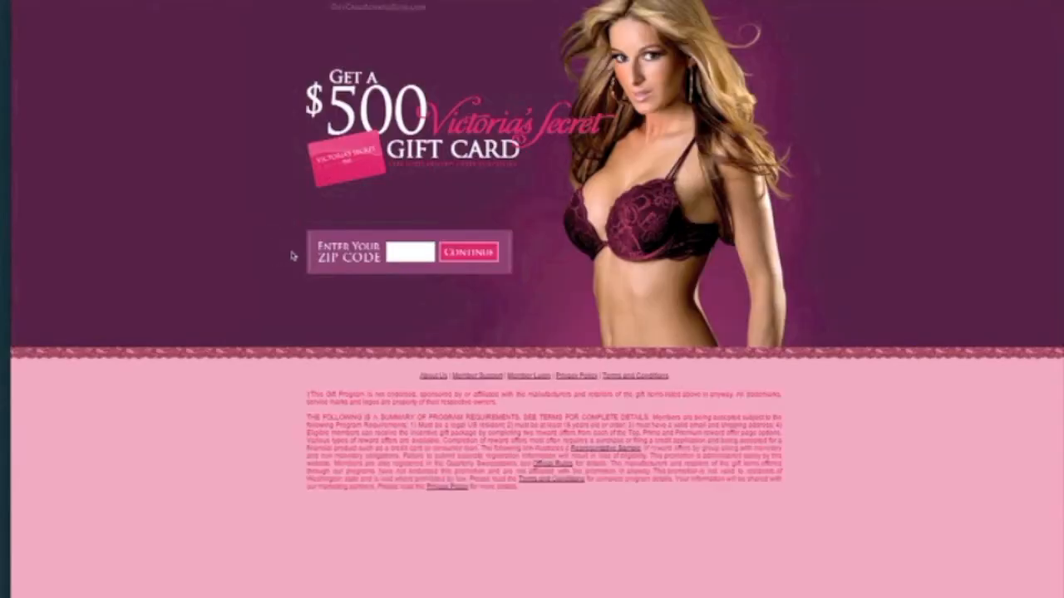
left_click(407, 253)
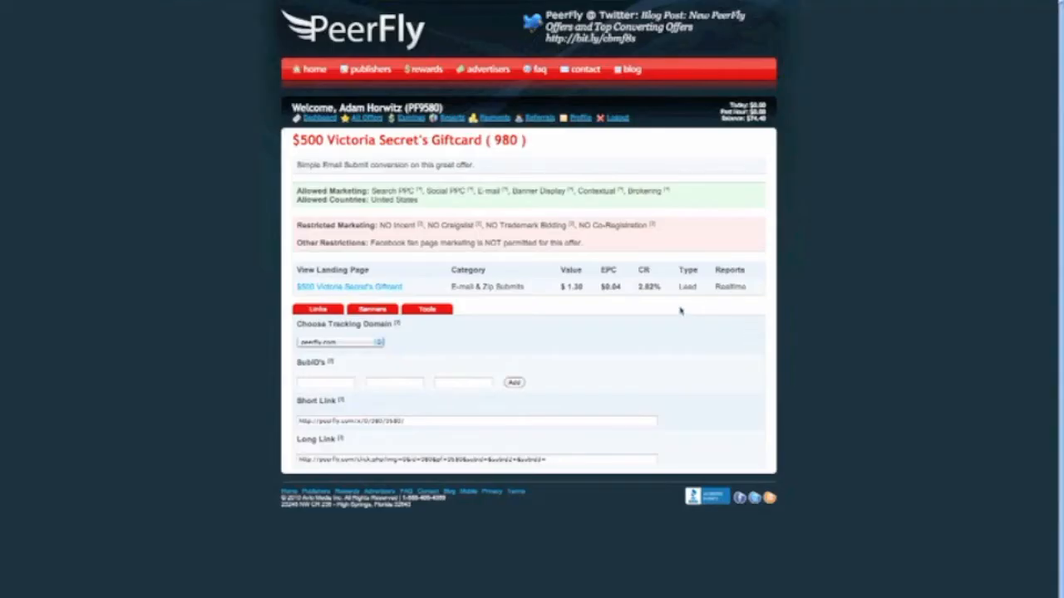
mouse_move(333, 268)
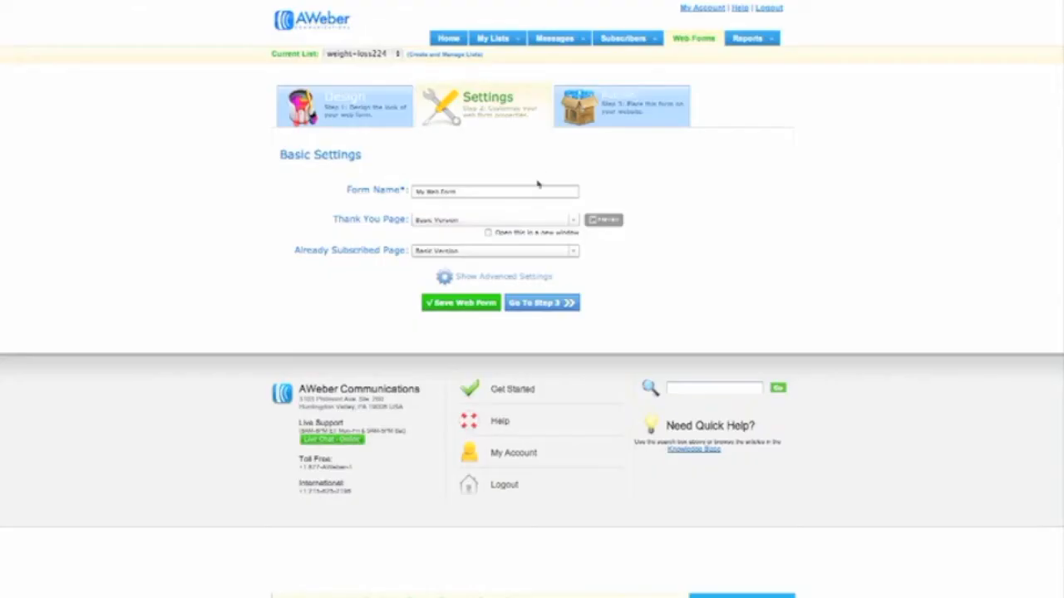
Set a Custom Page thank-you URL to the PeerFly short link and save the web form
left_click(495, 219)
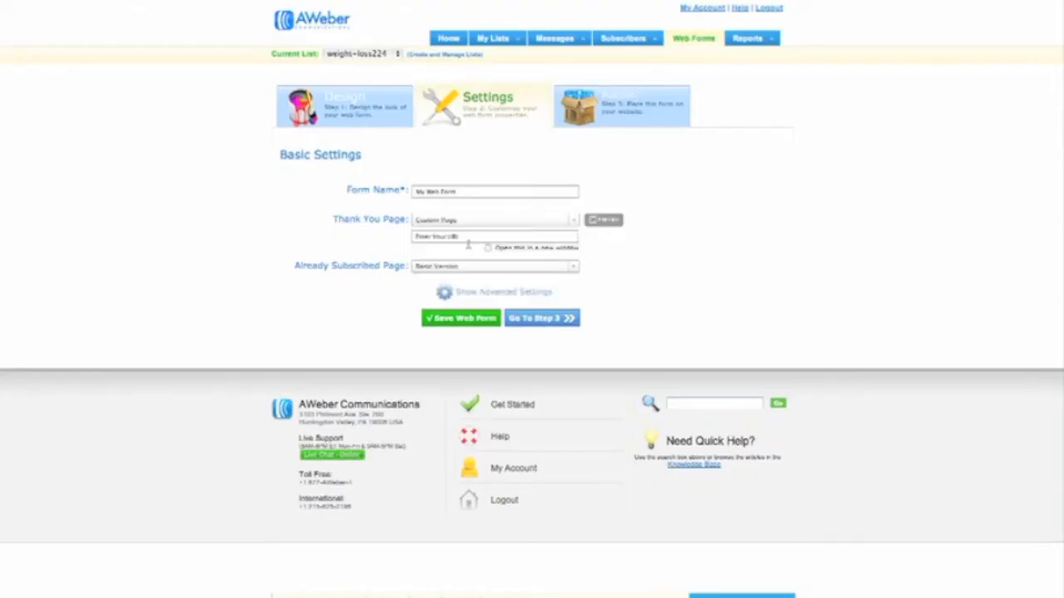
left_click(496, 237)
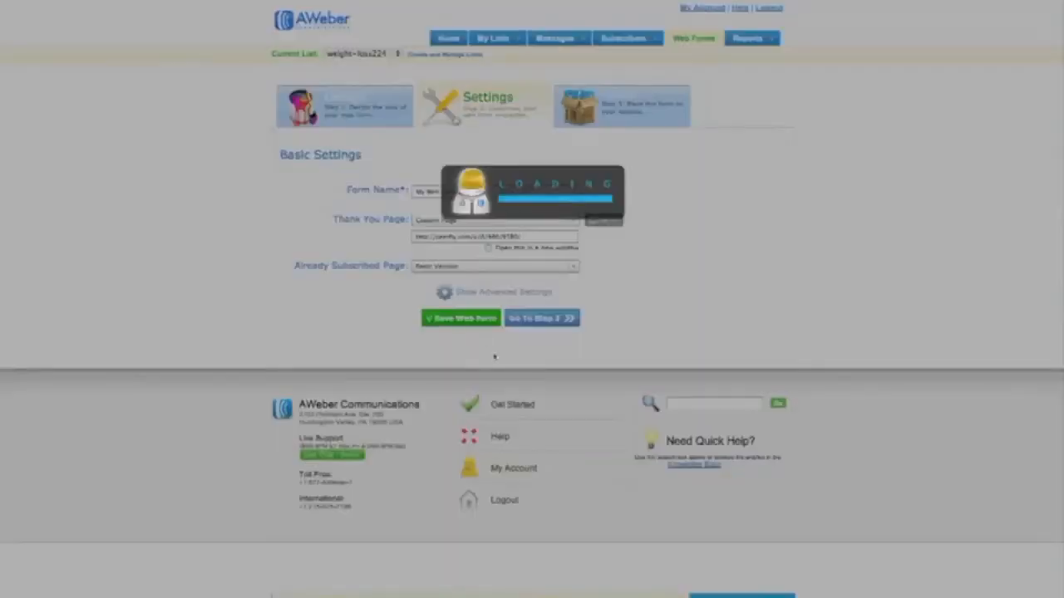
left_click(458, 319)
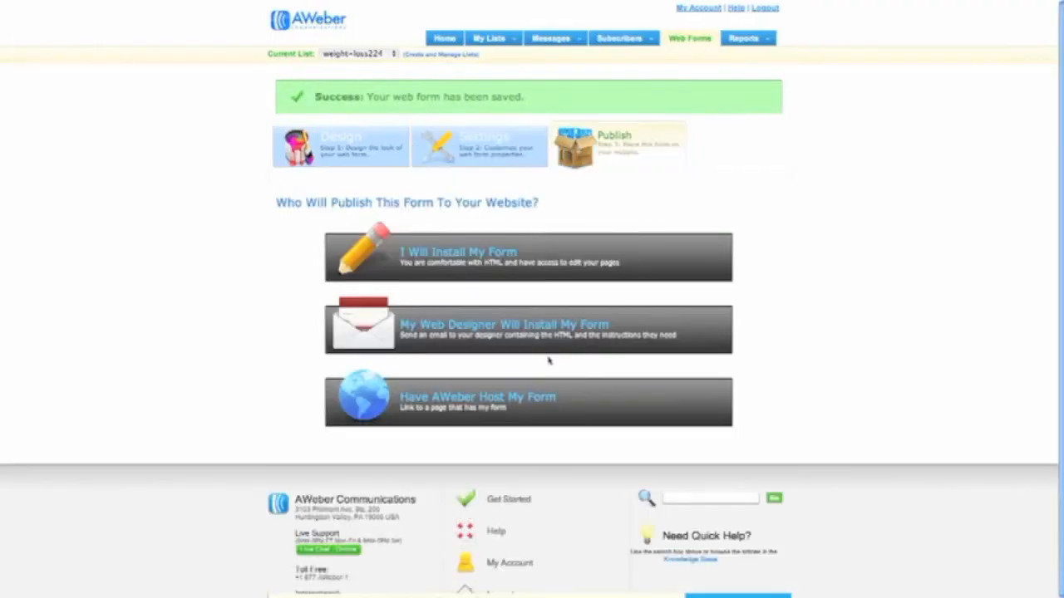
mouse_move(315, 179)
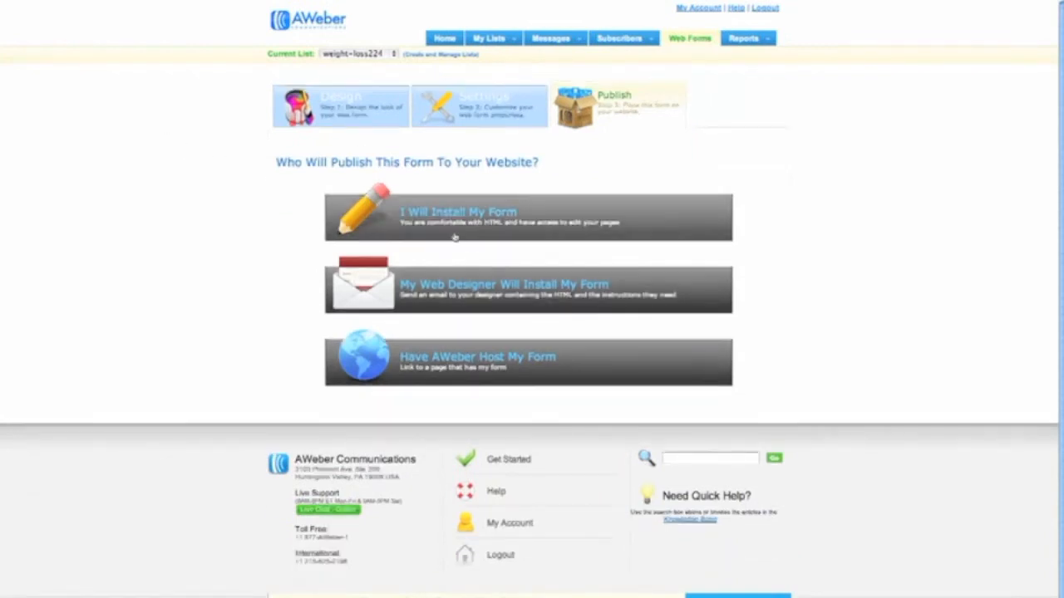
mouse_move(535, 229)
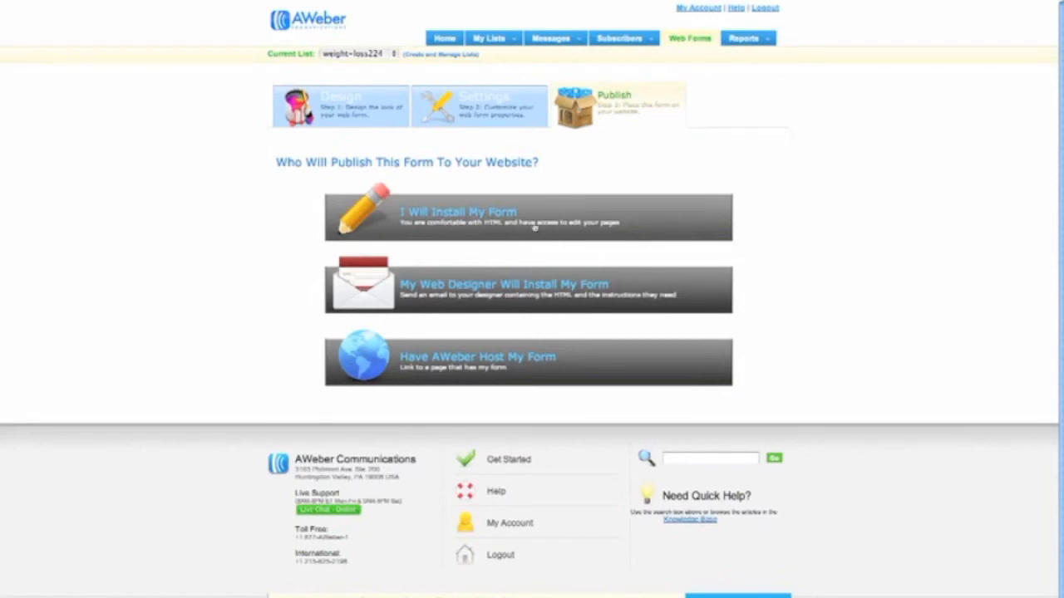
Choose 'I Will Install My Form' and get the Raw HTML Version of the form code
left_click(529, 216)
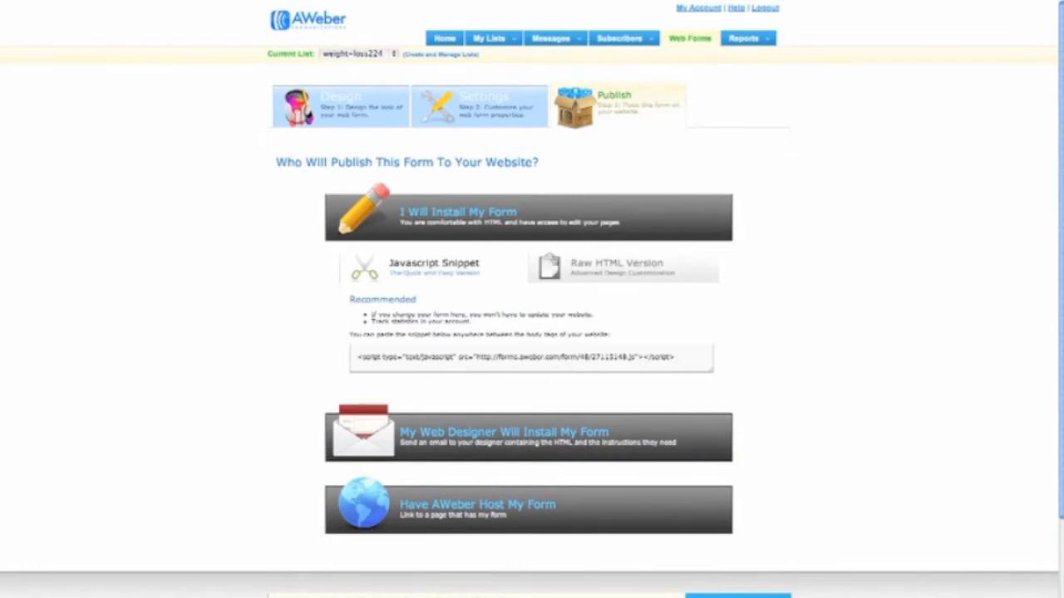
left_click(617, 263)
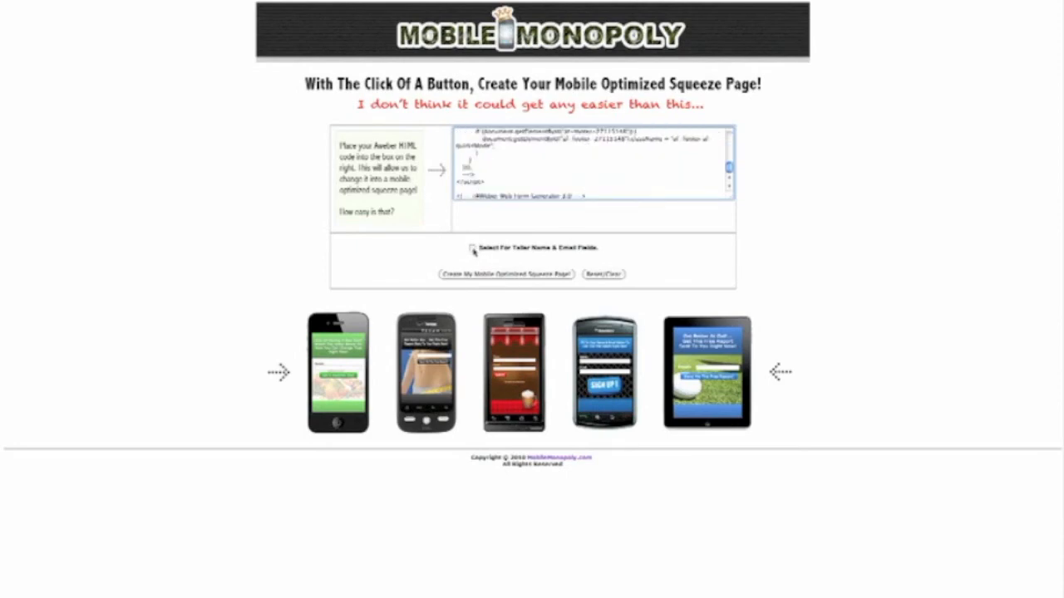
Leave the 'Select For Twitter Name & Email Fields' option ticked for the pasted form code
left_click(469, 248)
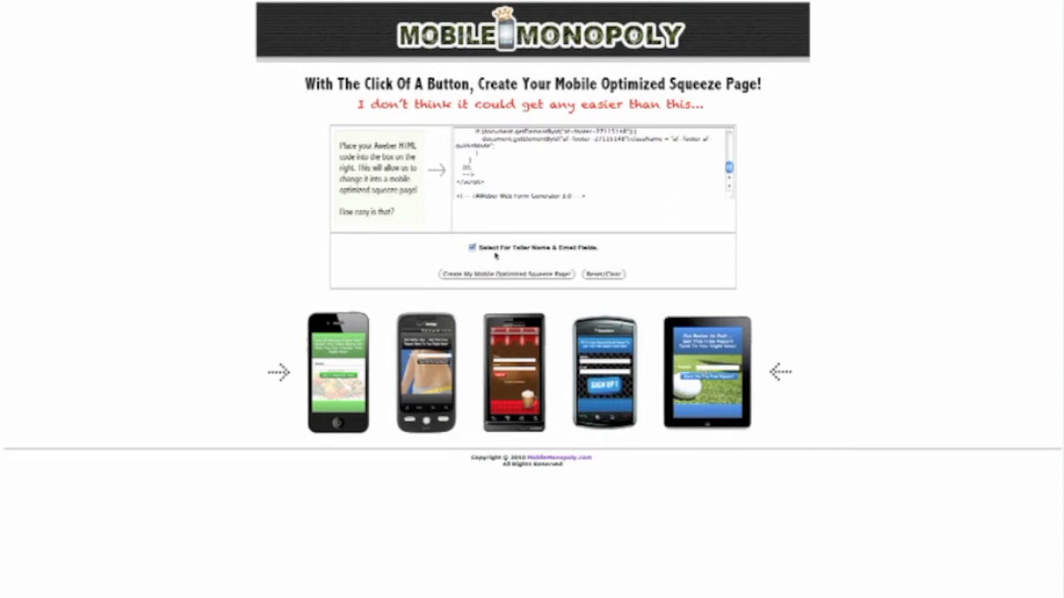
left_click(472, 247)
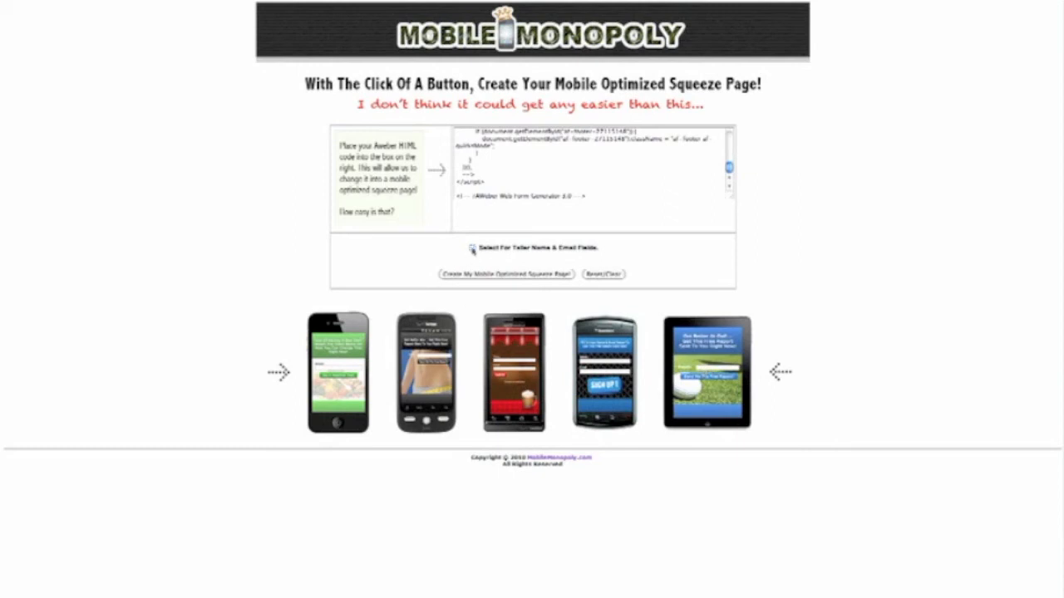
left_click(469, 248)
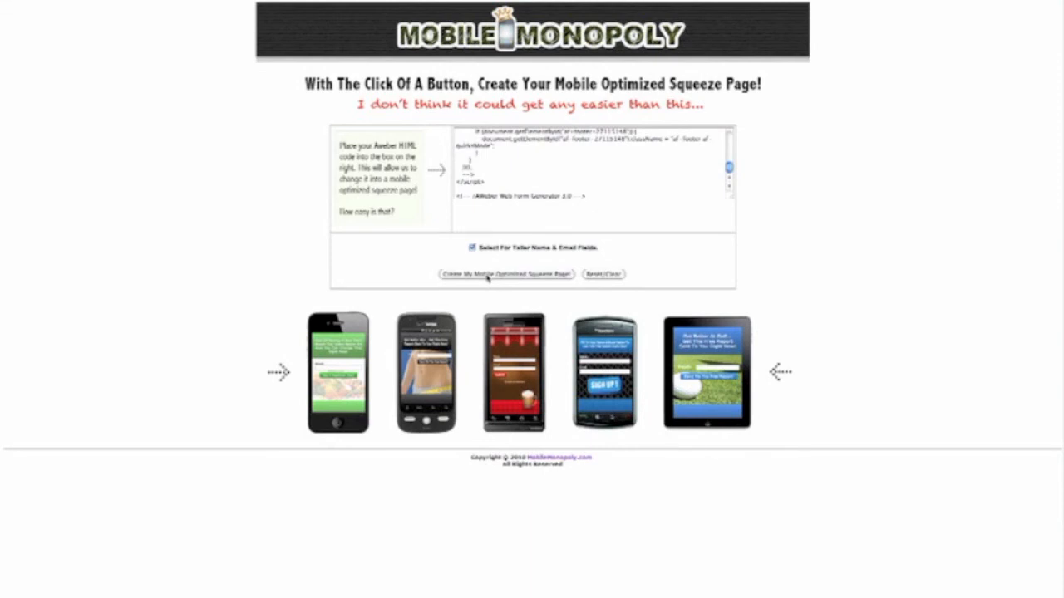
left_click(505, 276)
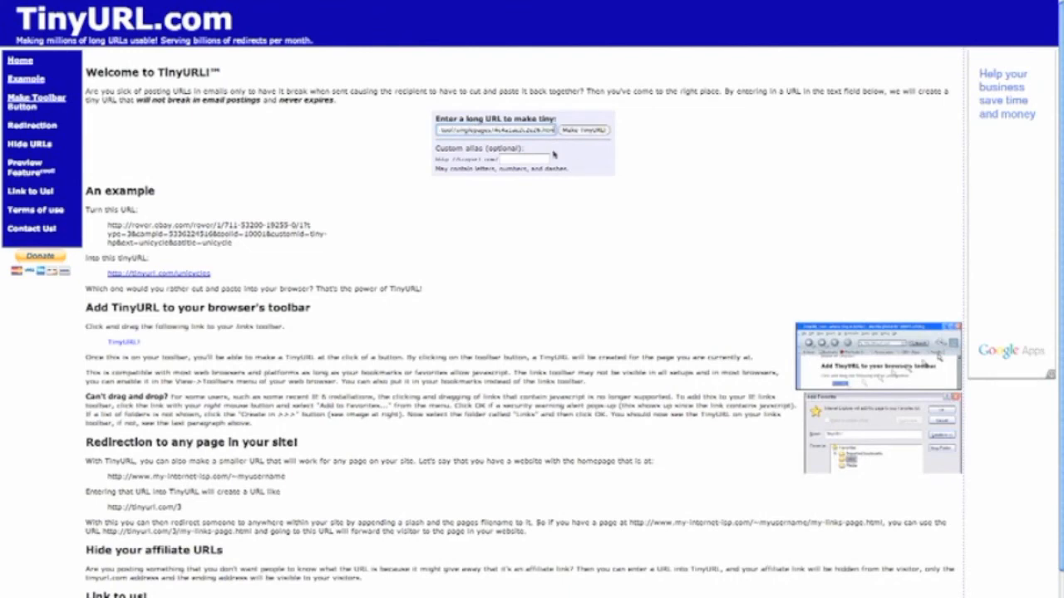
Enter the Mobile Monopoly page URL and make a TinyURL short link for it
left_click(524, 159)
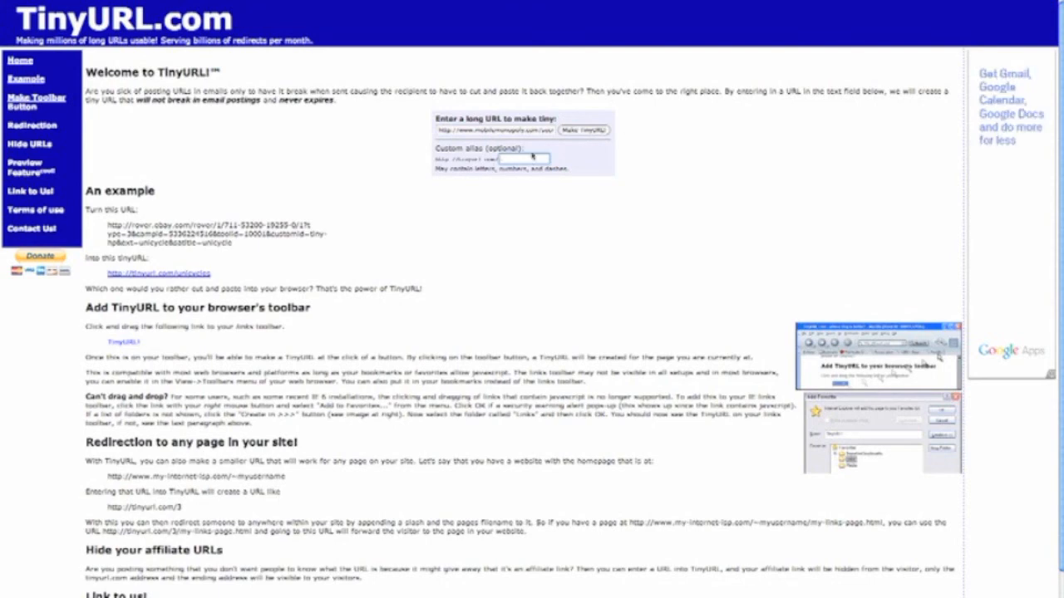
mouse_move(545, 147)
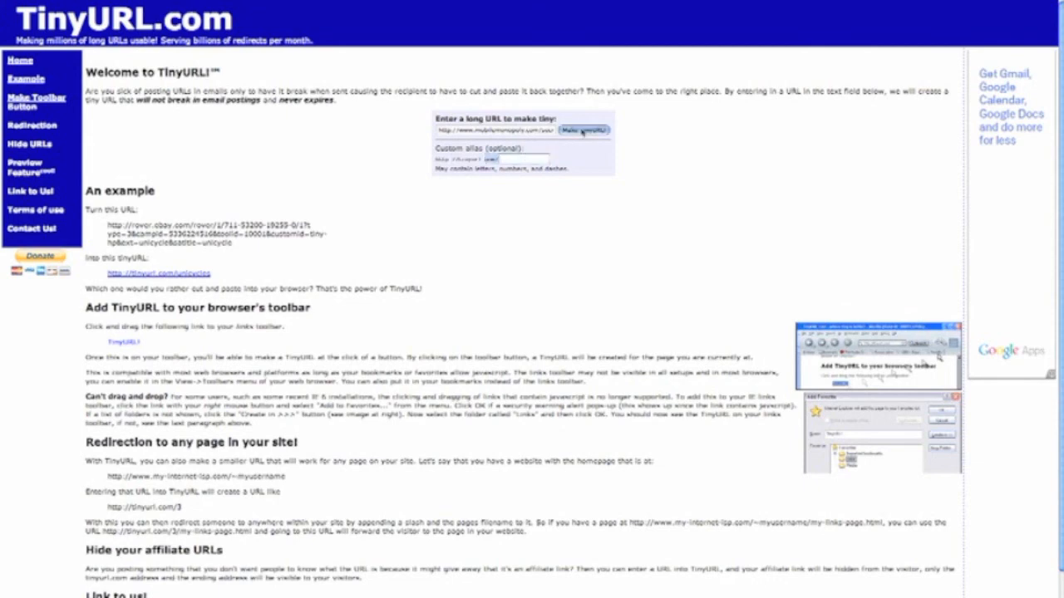
left_click(585, 130)
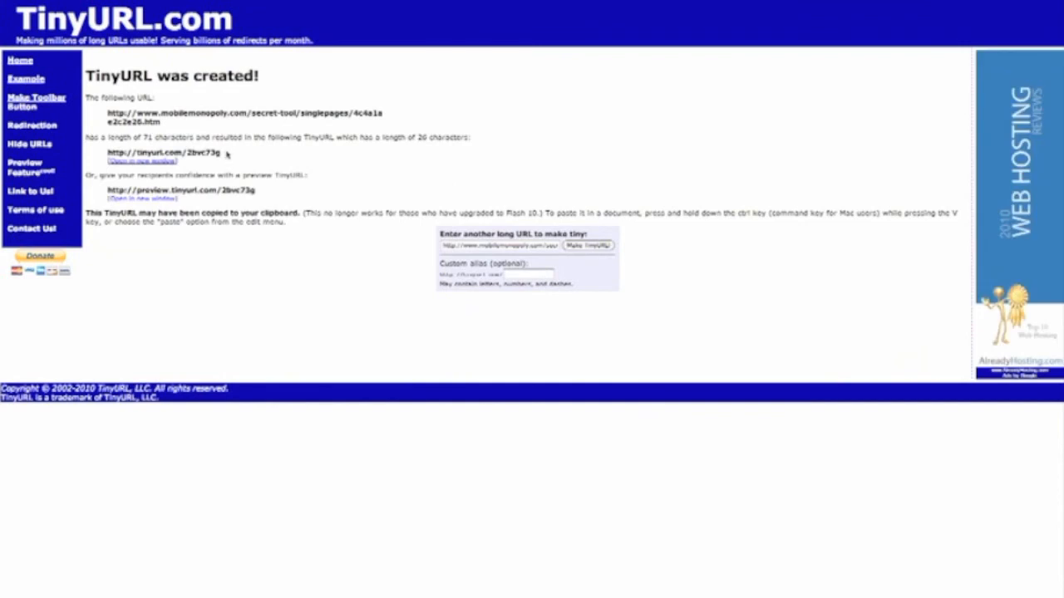